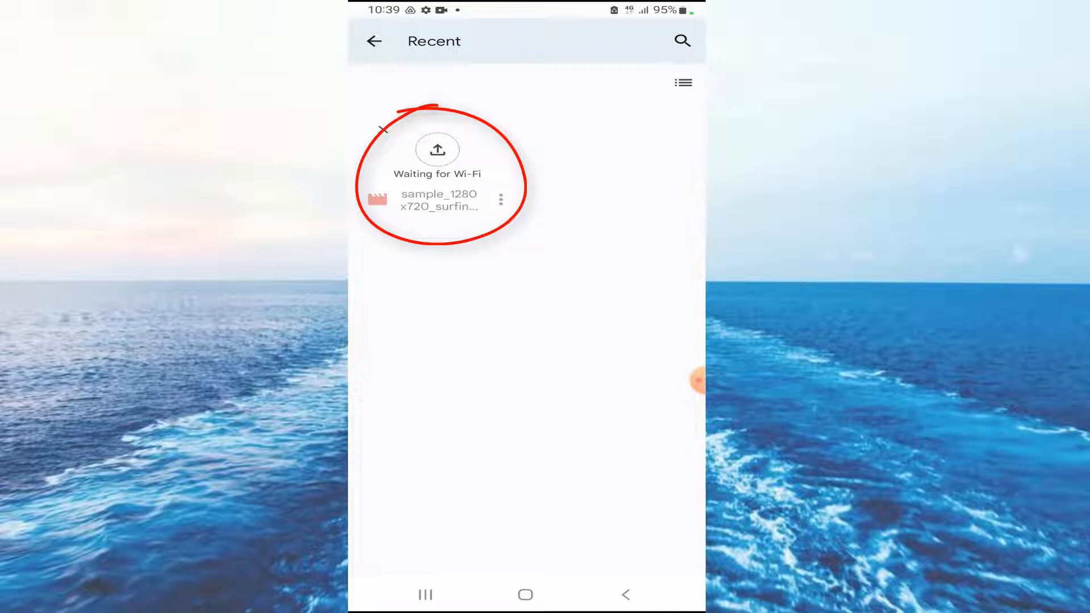
Leave the Recent list and return to My Drive with the surfing video upload pending
left_click(373, 41)
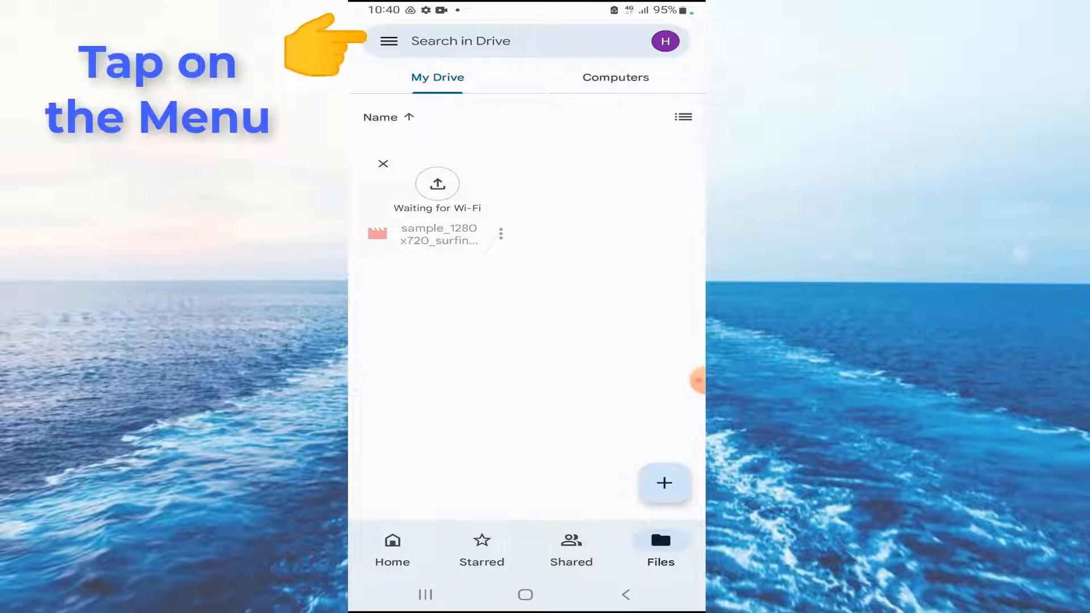
Open Settings from the Drive navigation drawer
left_click(389, 40)
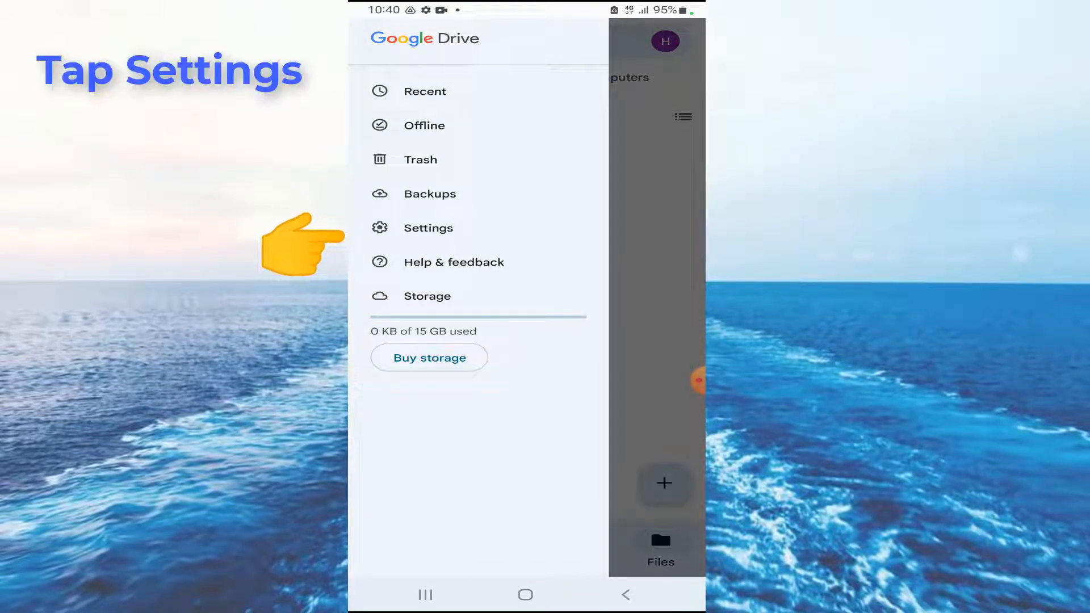
left_click(429, 228)
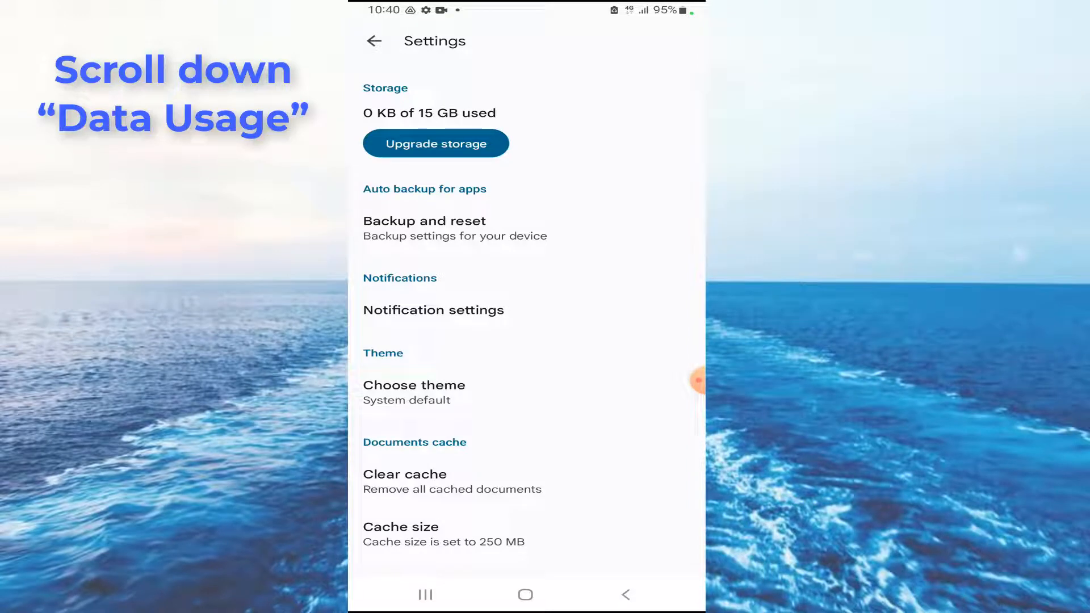
Turn off 'Transfer files only over Wi-Fi' under Data usage and confirm the charges warning
scroll("down", 3)
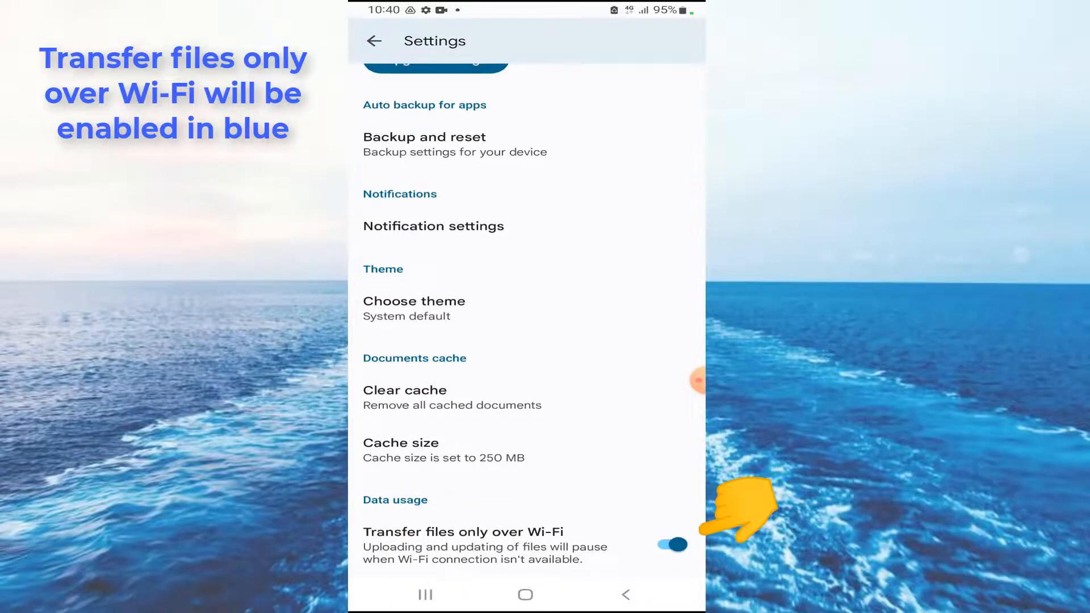
left_click(675, 543)
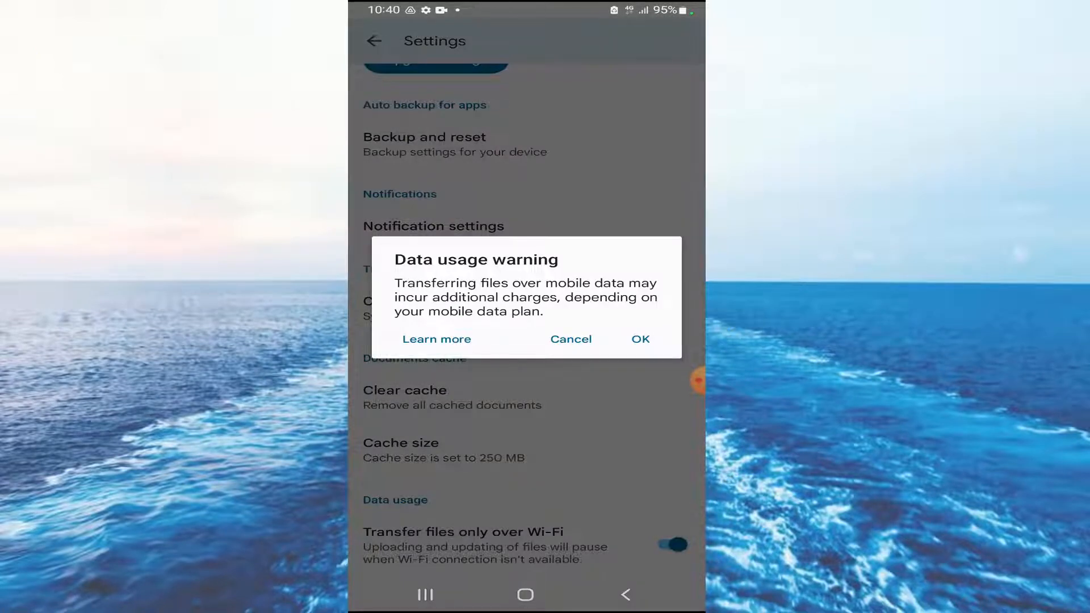
left_click(641, 339)
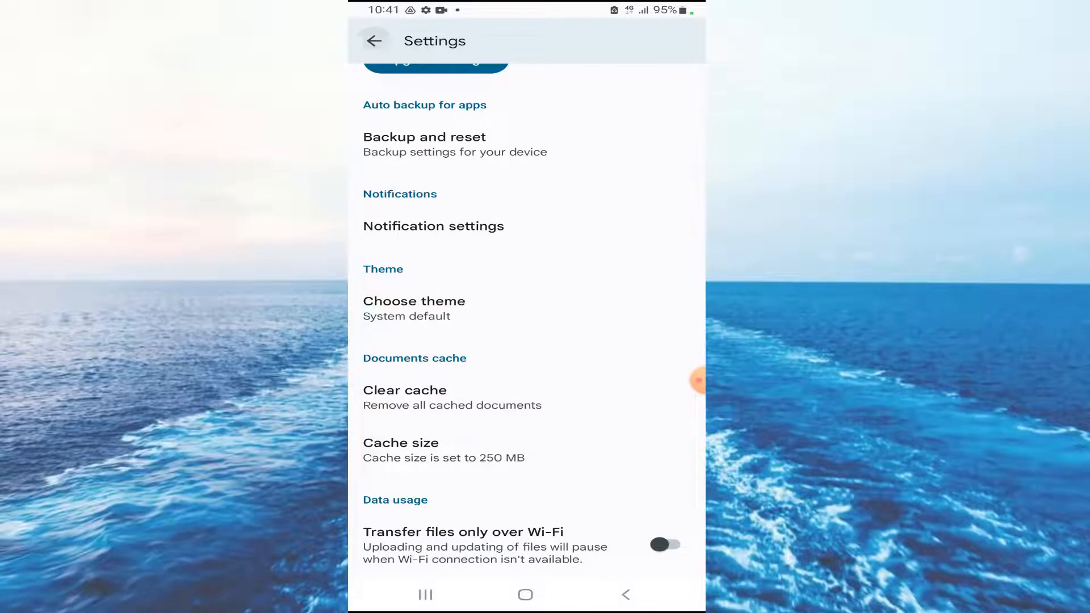
Exit Settings to My Drive and open the Create new sheet
left_click(376, 40)
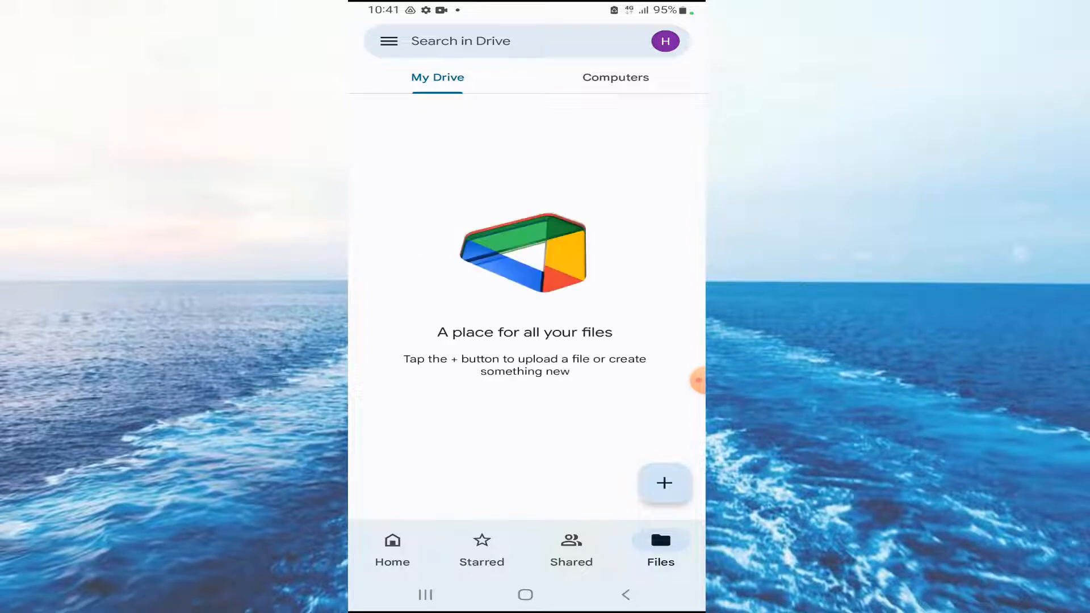
left_click(664, 483)
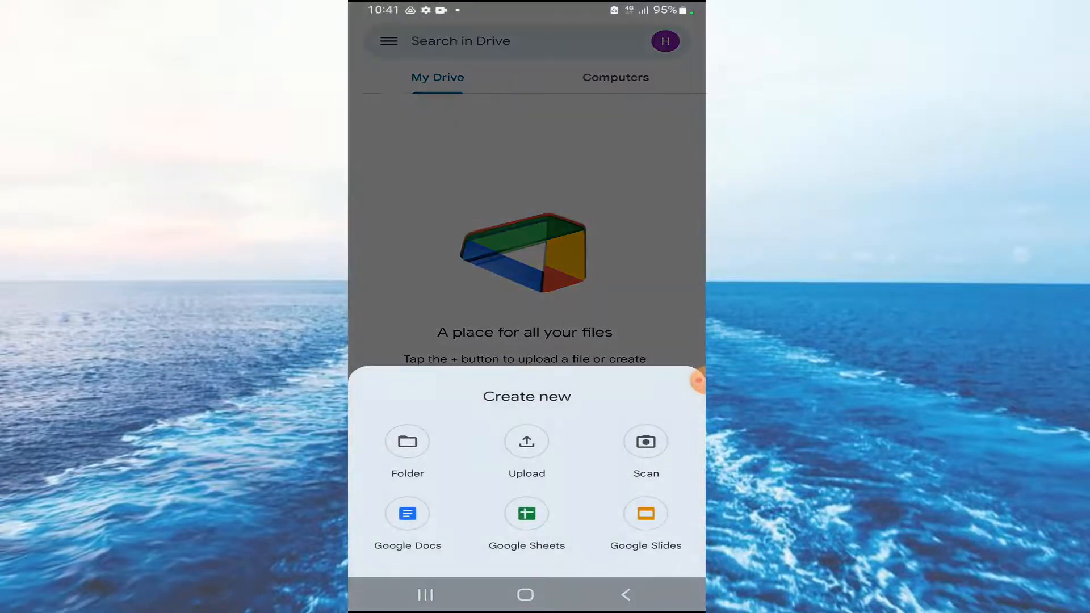